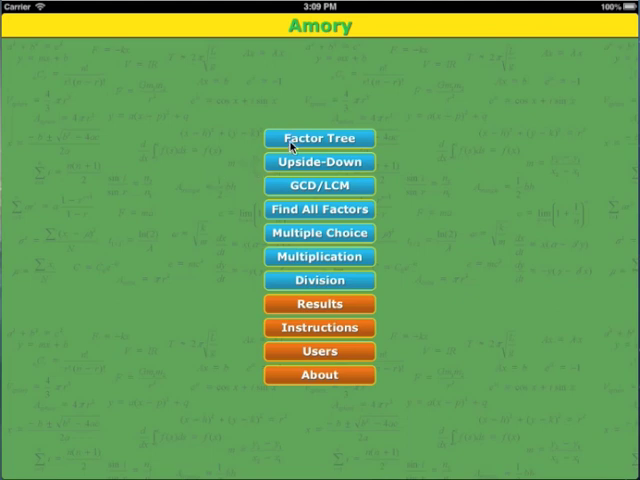
Open the Factor Tree exercise and finish splitting 32 into 2s.
left_click(318, 138)
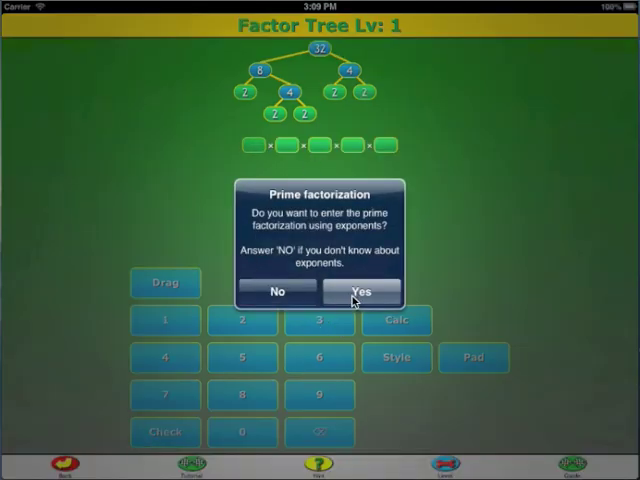
Choose exponent entry and enter 32 as base 2 with exponent 5.
left_click(362, 292)
type("5")
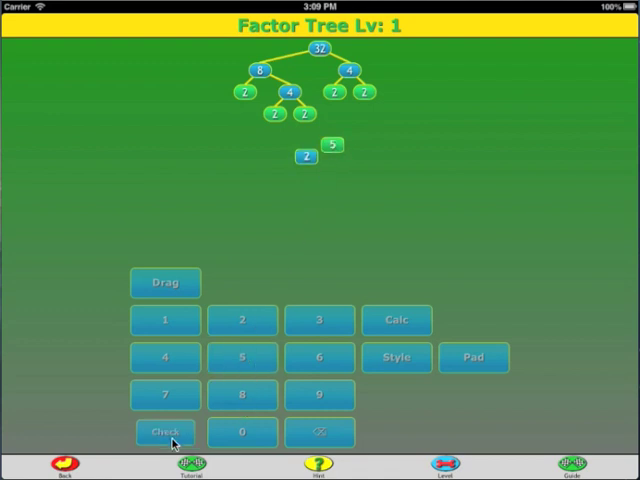
Check the 2^5 answer so the next tree, 250, loads.
left_click(164, 433)
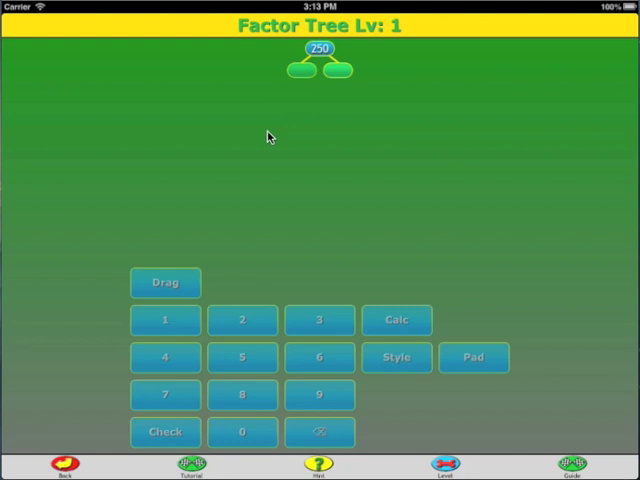
Split 250 into 2 and 125, 125 into 5 and 25, and 25 into 5 and 5.
left_click(164, 431)
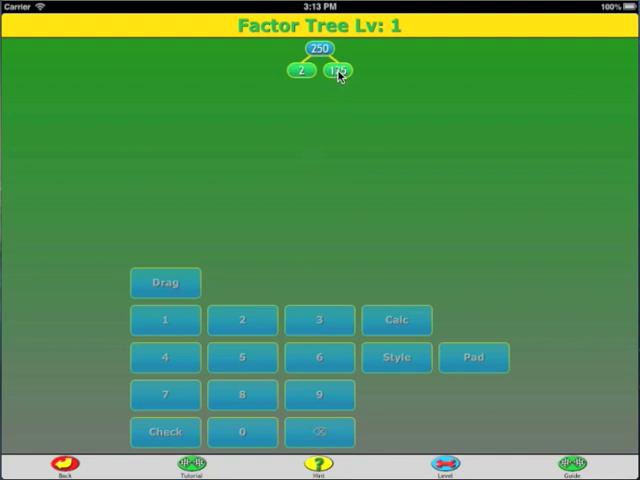
left_click(337, 70)
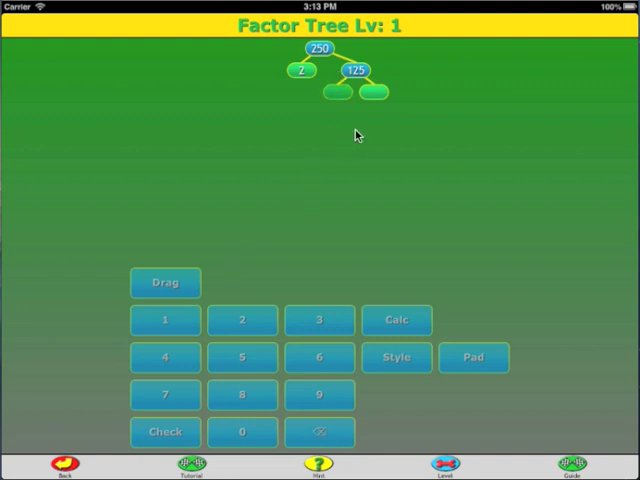
mouse_move(355, 135)
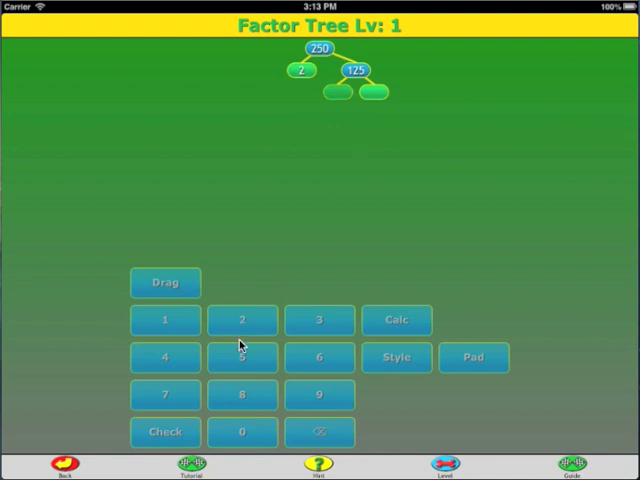
left_click(164, 431)
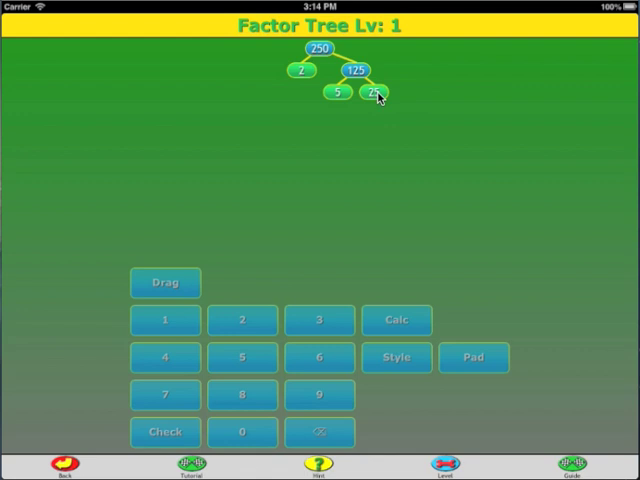
left_click(378, 92)
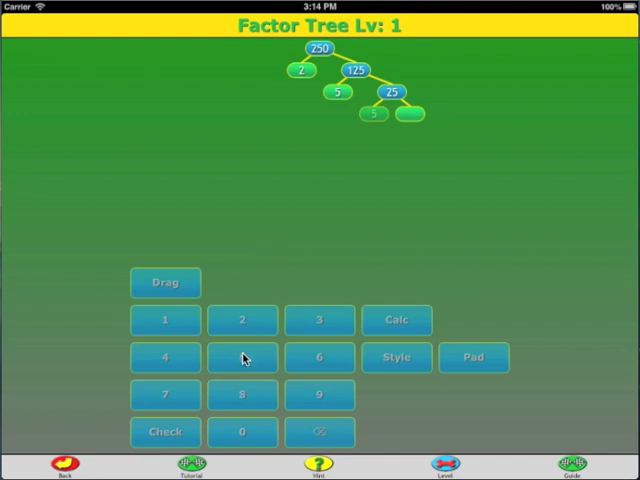
left_click(165, 432)
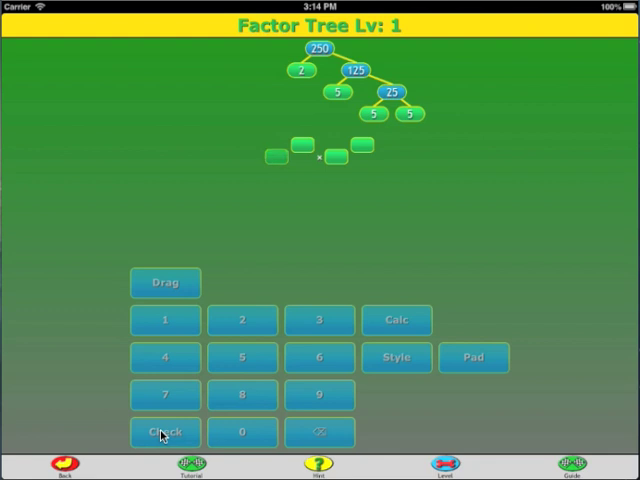
mouse_move(281, 214)
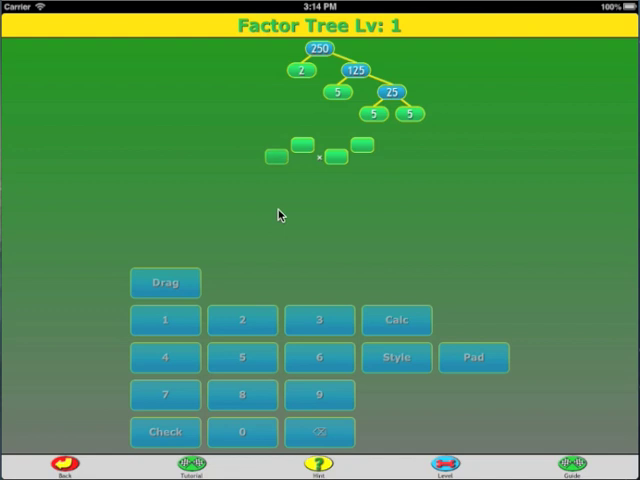
Enter base 2 with exponent 1 as the first part of 250's factorization.
left_click(242, 320)
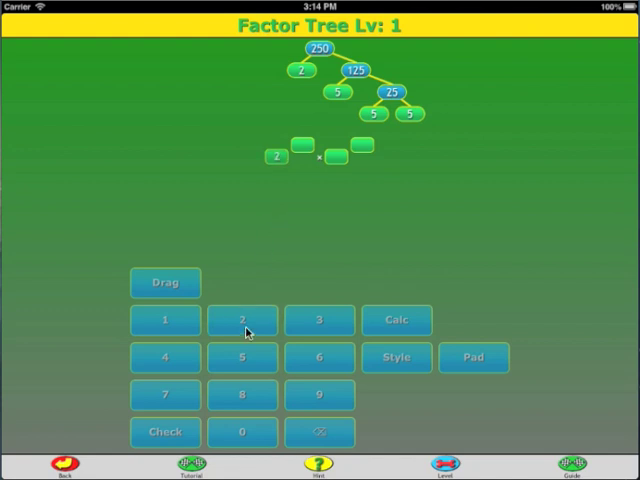
mouse_move(278, 203)
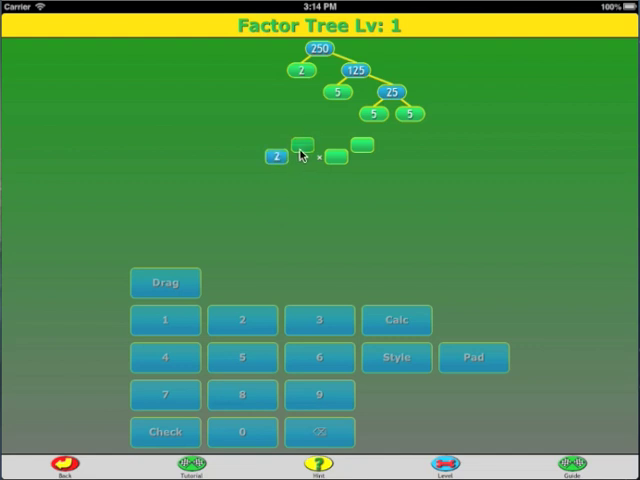
left_click(164, 320)
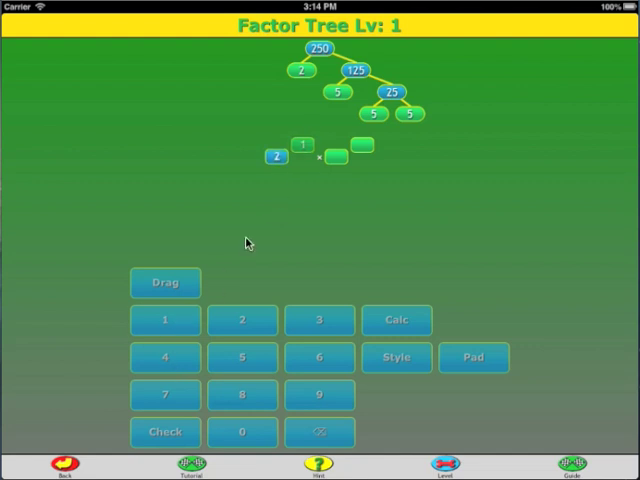